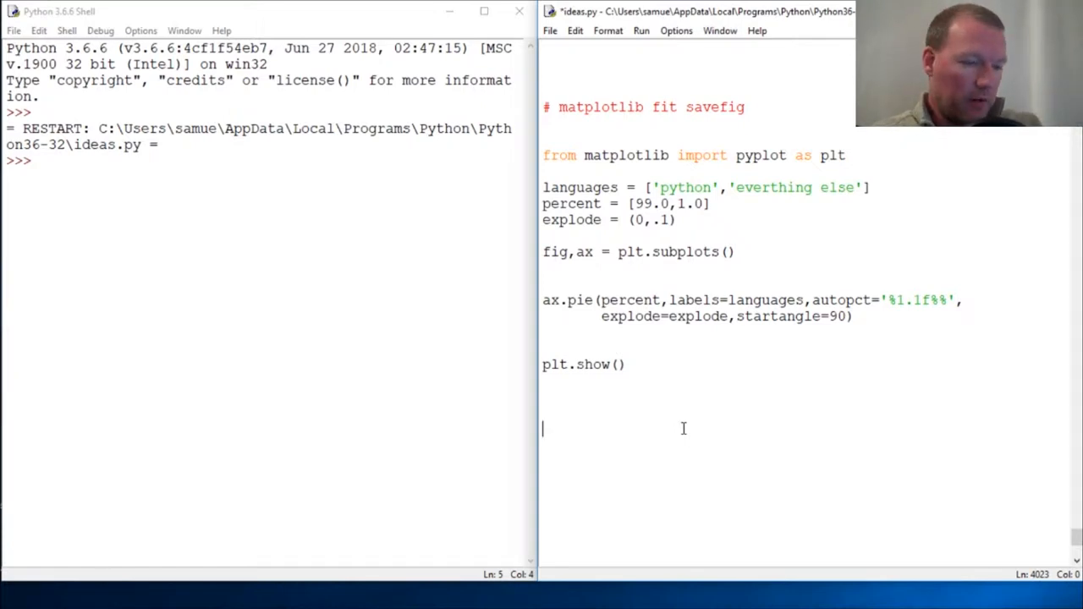
Run ideas.py with F5 to show the pie chart, cancel the figure Save dialog and close Figure 1.
key(F5)
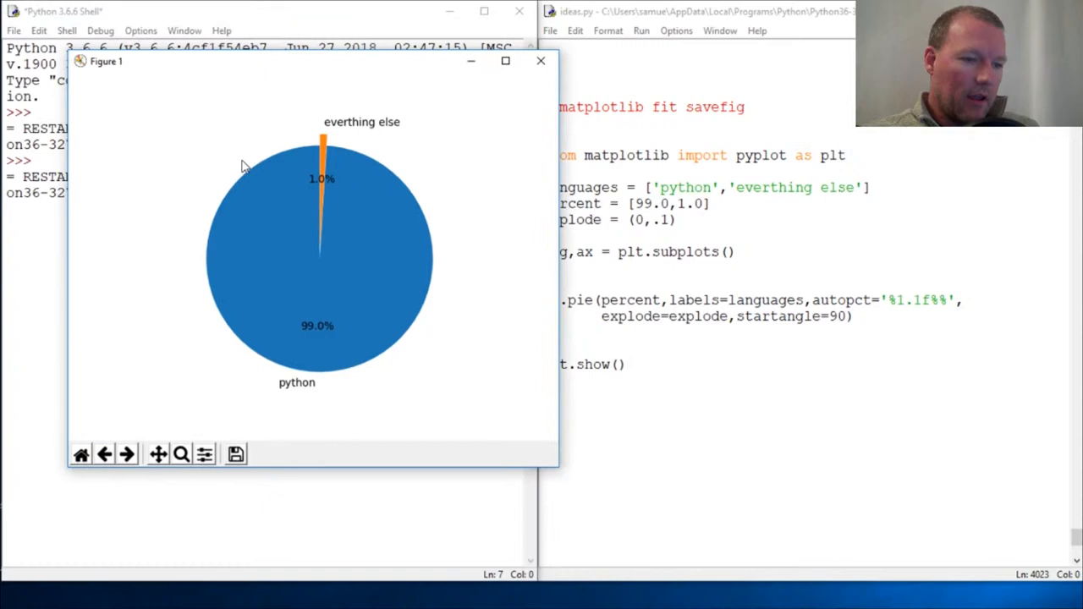
mouse_move(235, 453)
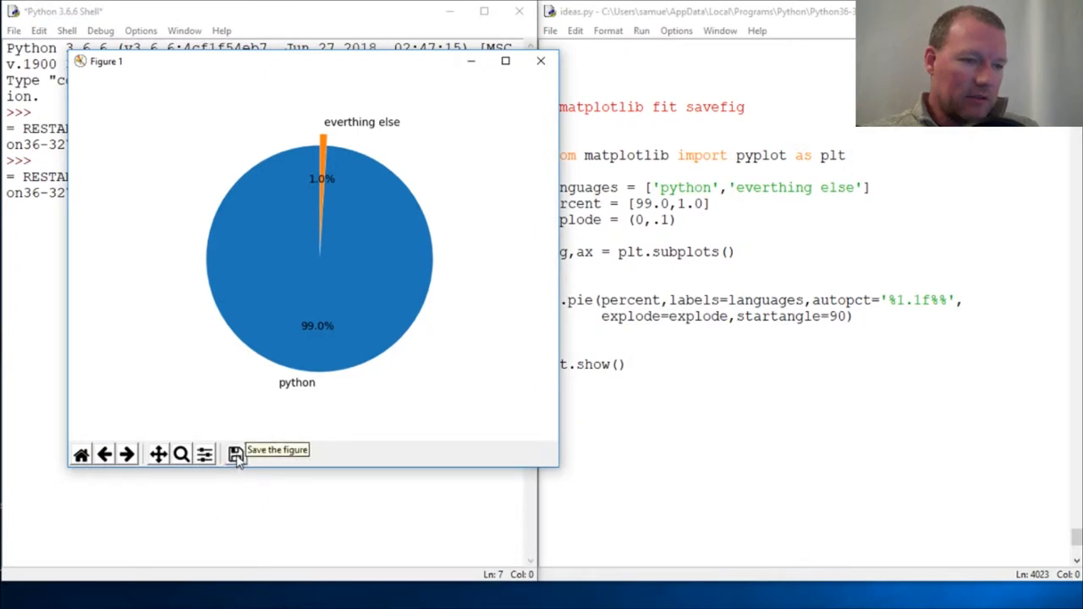
click(237, 454)
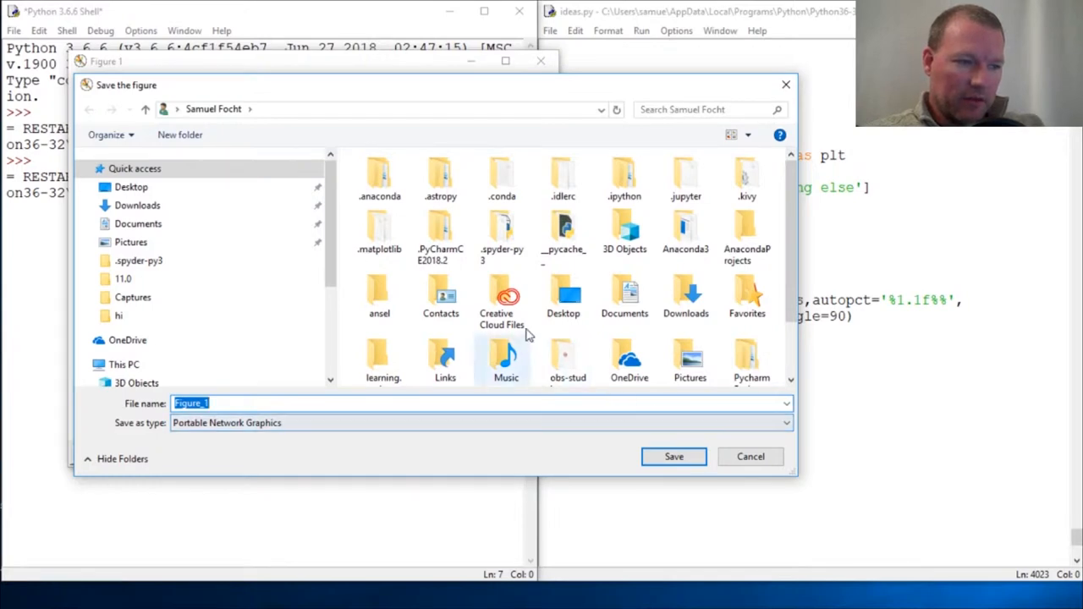
click(674, 457)
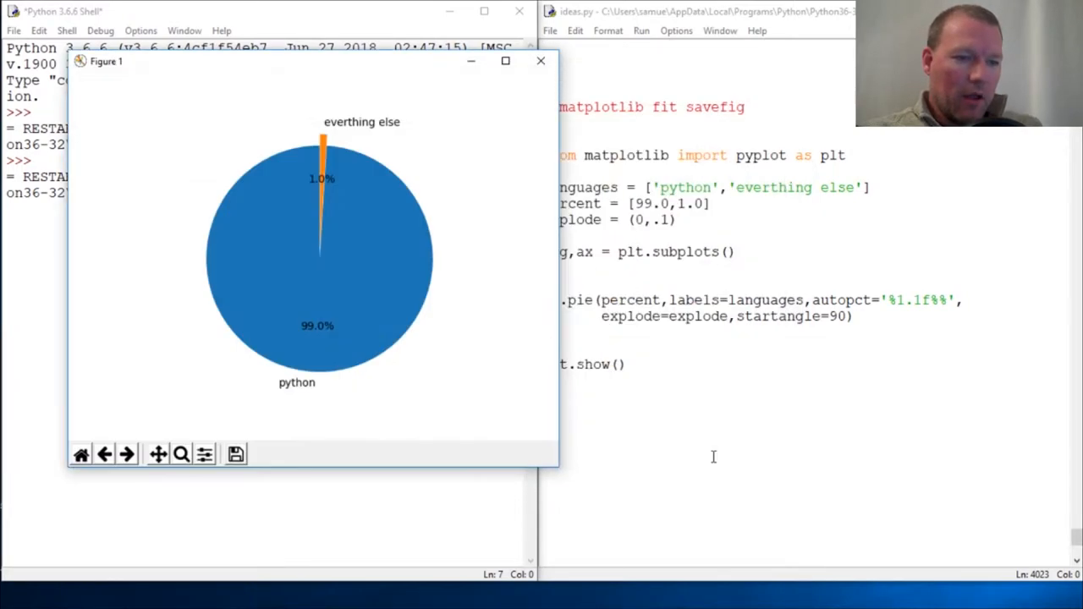
click(541, 61)
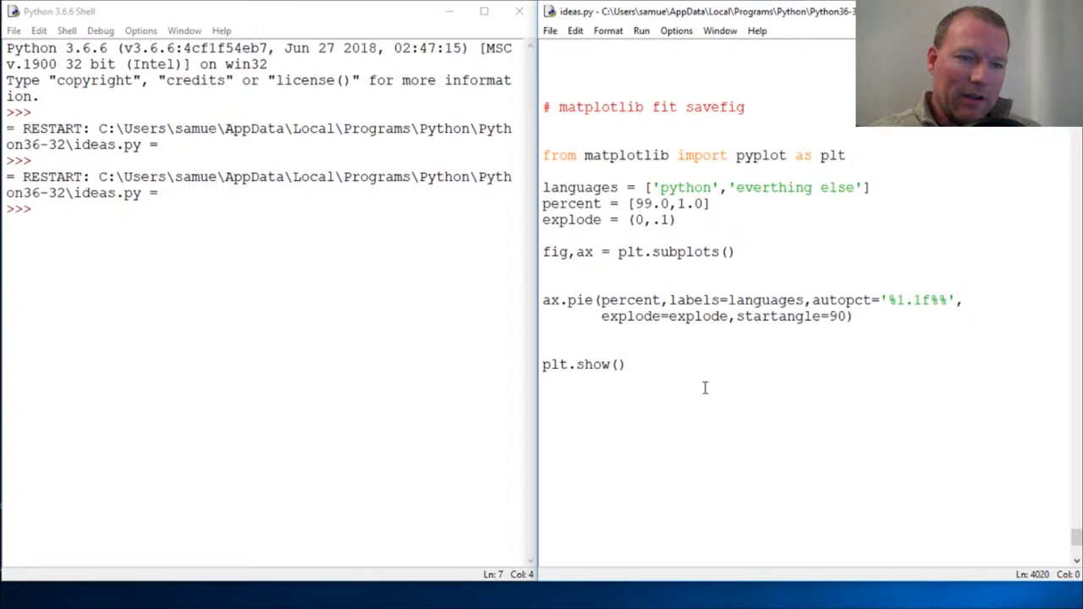
Fix the header comment from 'fit' to 'fig savefig' and return to the shell prompt.
click(544, 381)
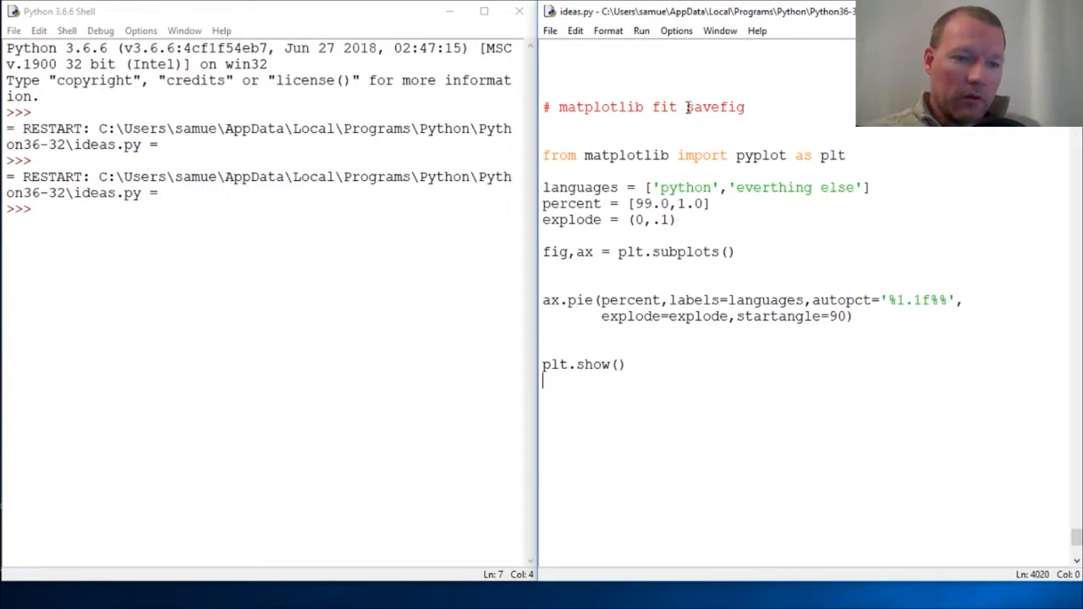
key(BackSpace)
text(fig)
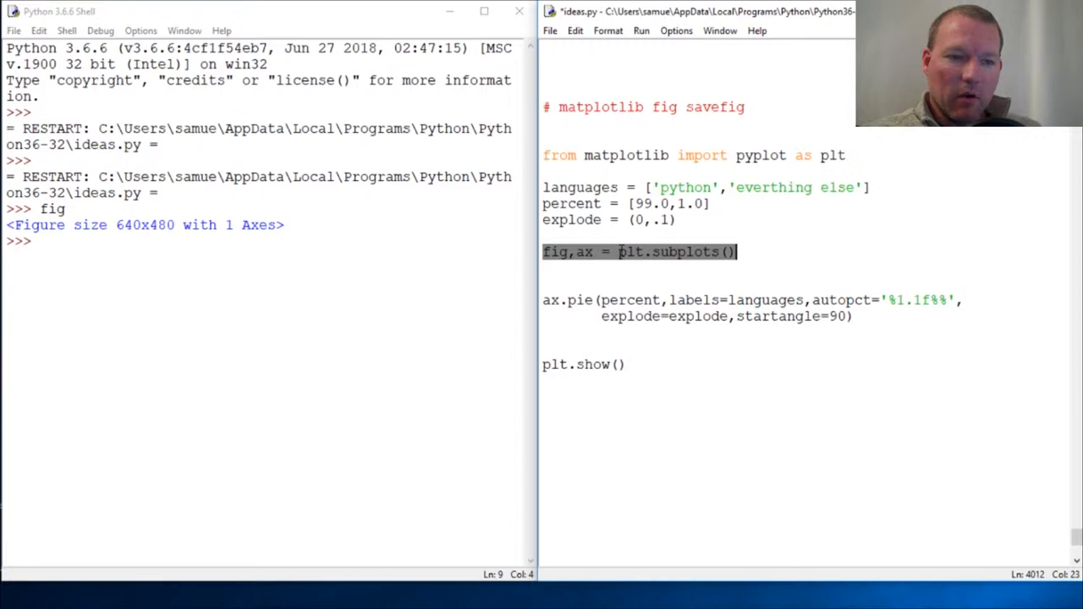
click(558, 250)
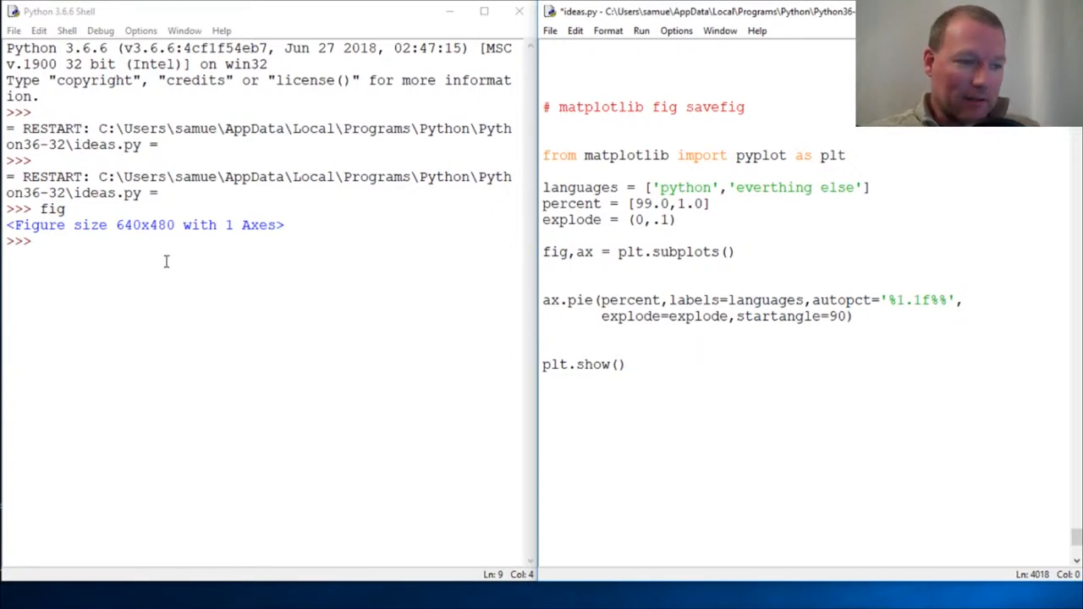
Evaluate dir(fig) in the shell to list every attribute of the figure object.
text(dir()
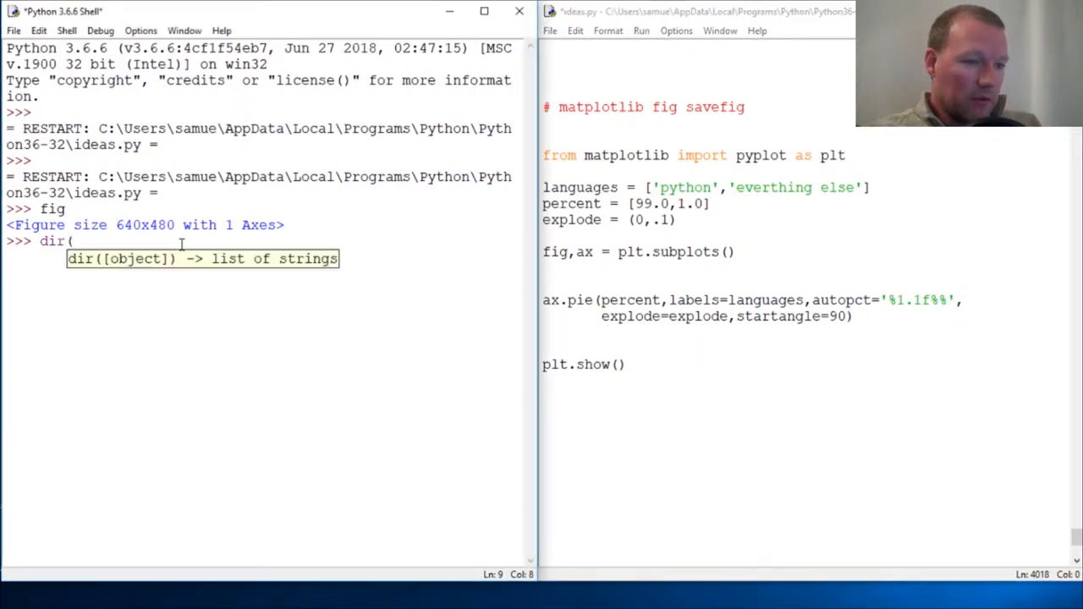
text(fig))
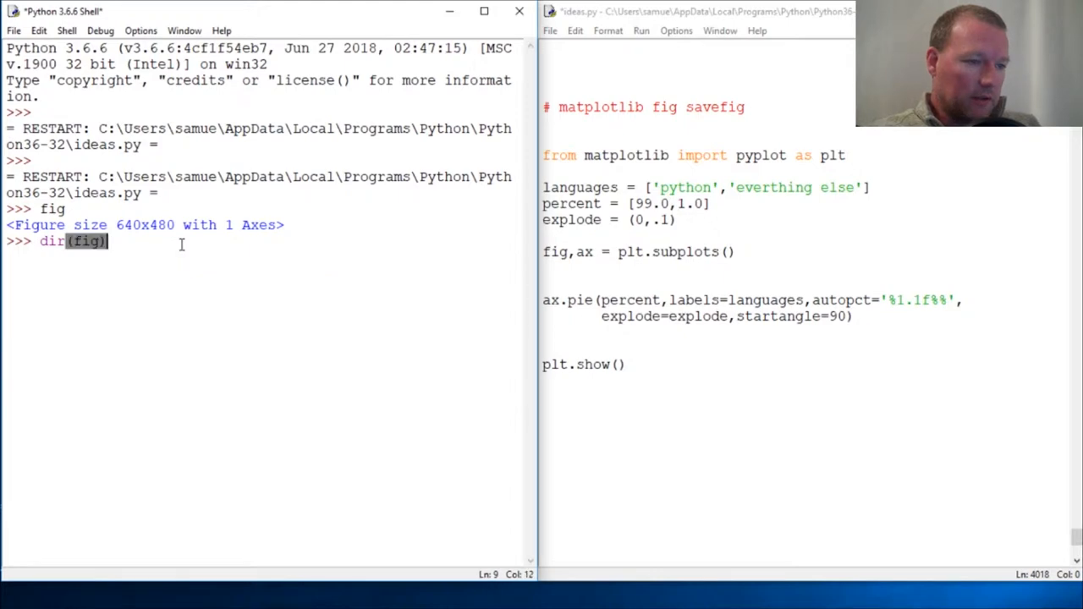
key(Return)
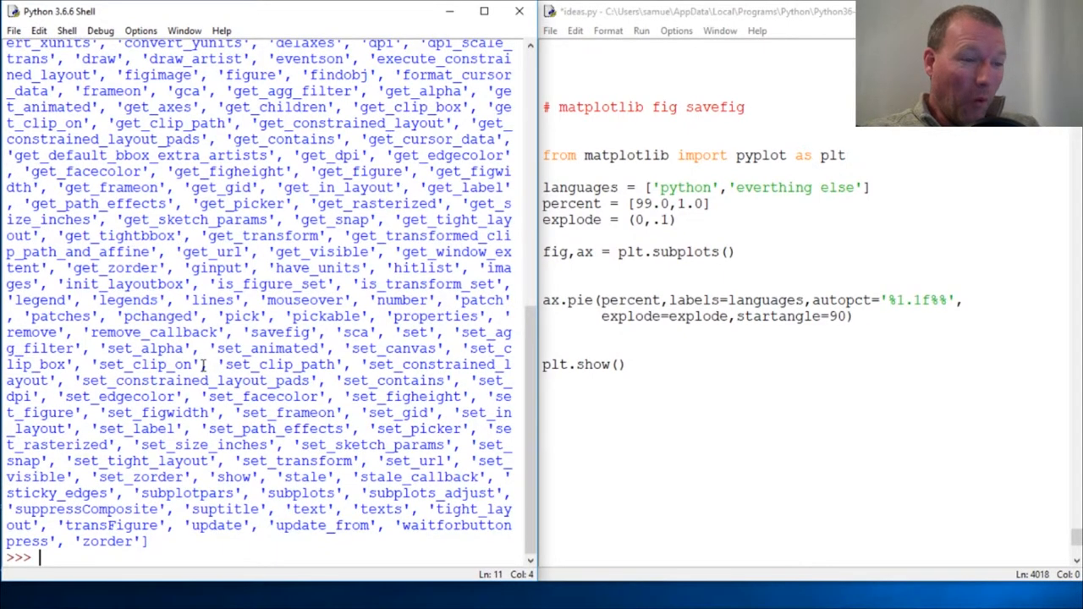
scroll(up, 3)
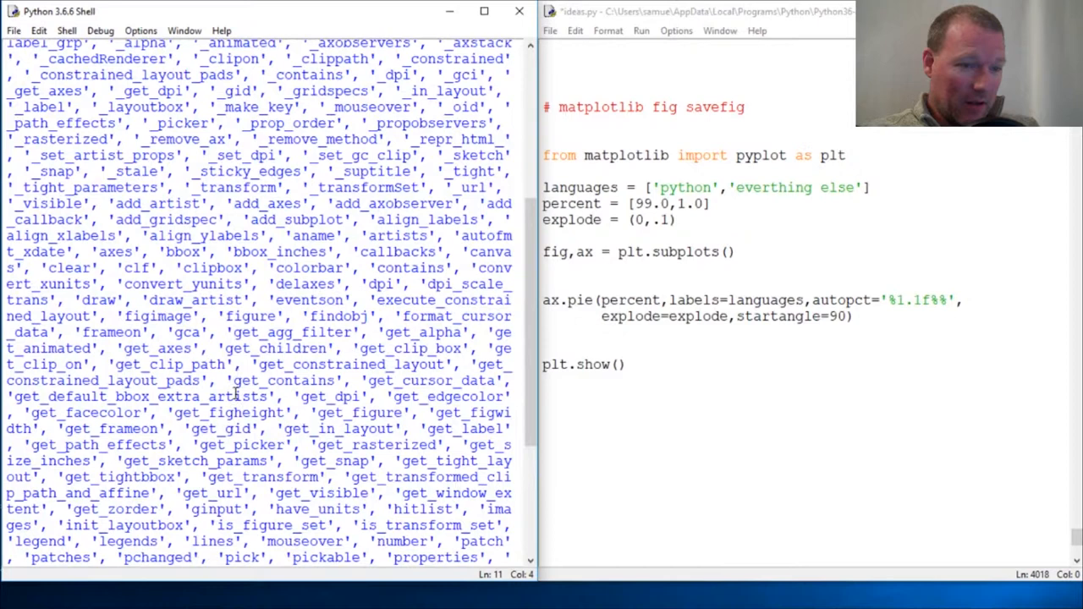
scroll(down, 3)
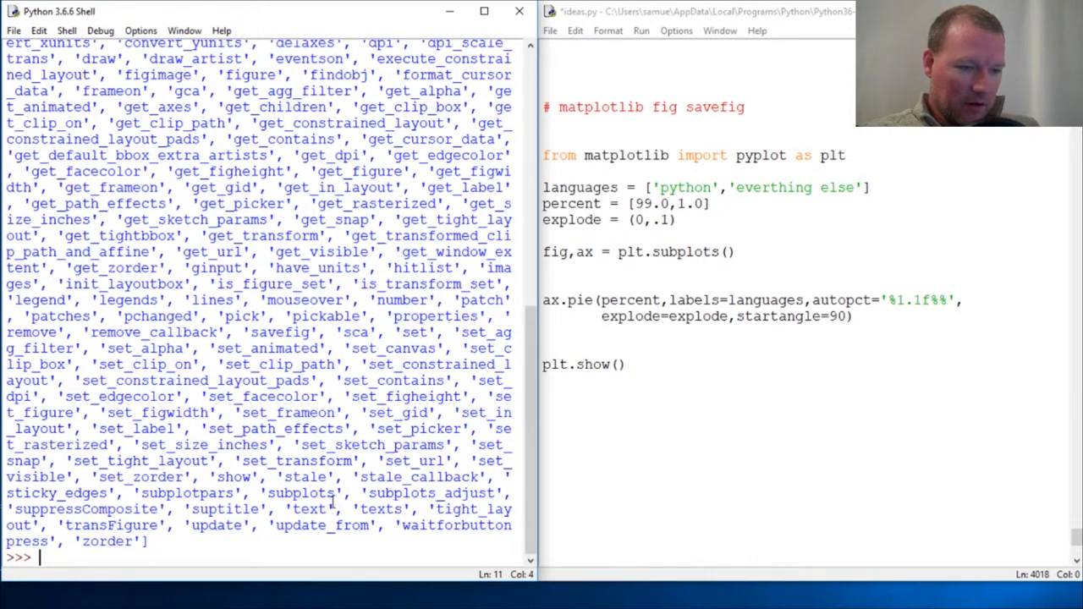
Show help(fig.savefig) in the shell and read the savefig signature and fname documentation.
text(hel)
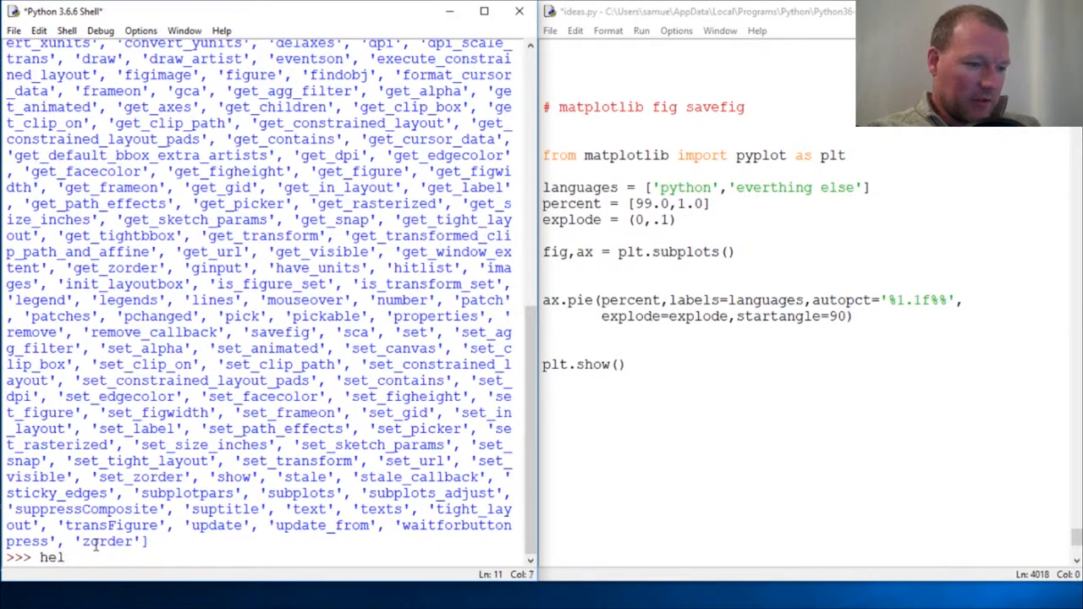
text(p(fig.)
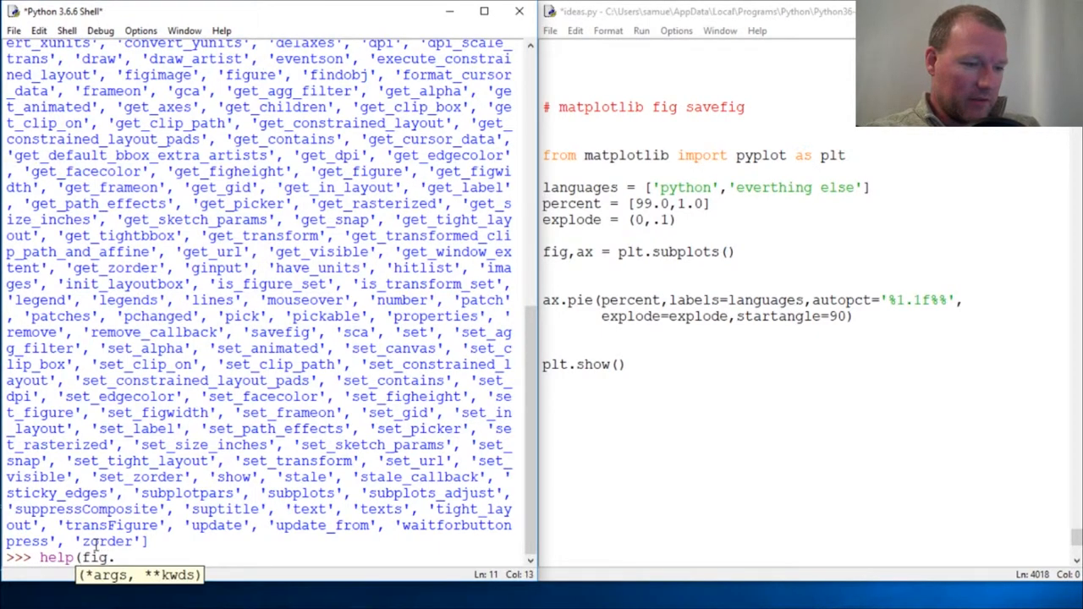
text(sav)
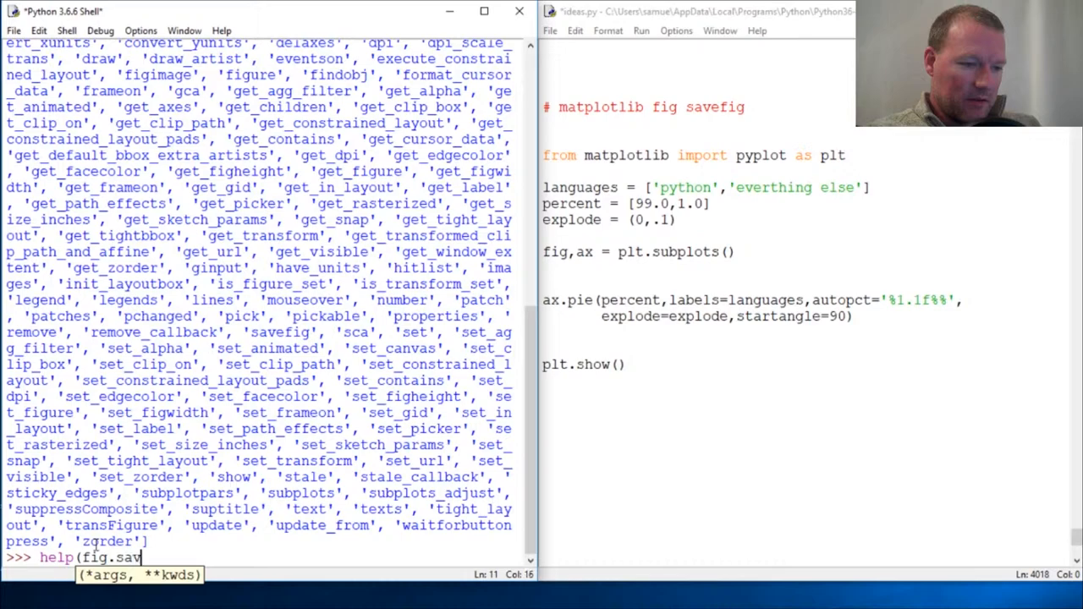
key(Return)
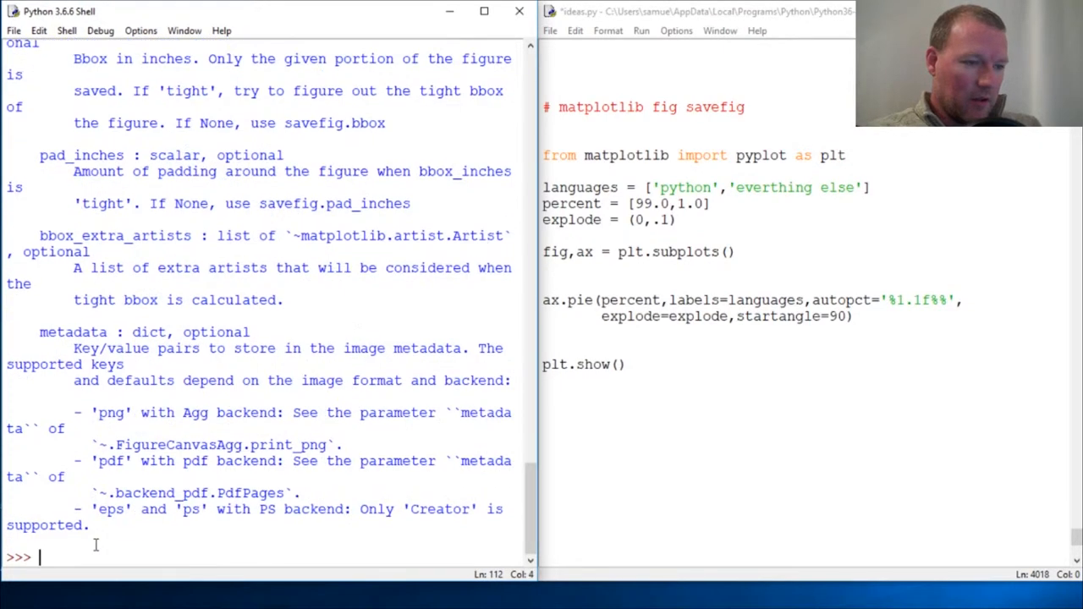
scroll(up, 3)
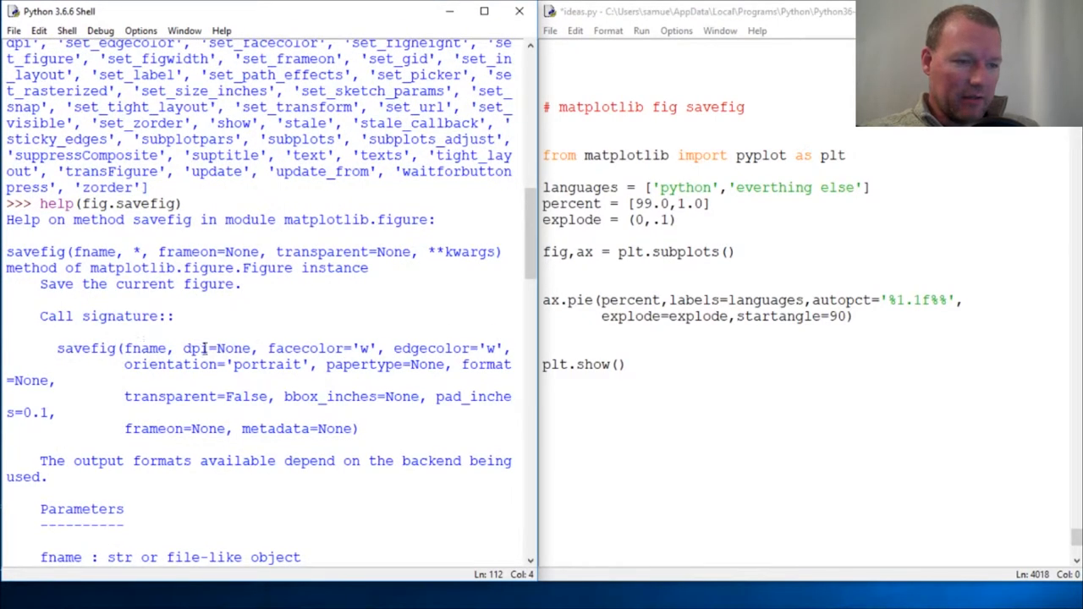
scroll(down, 3)
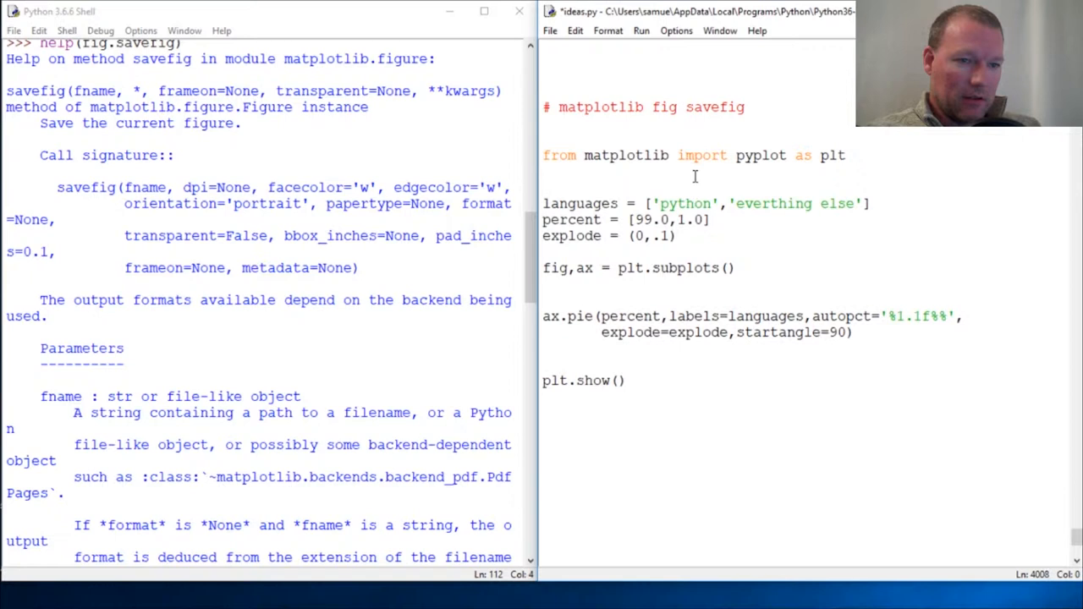
Import os in ideas.py and store the working directory as current = os.getcwd().
text(impot)
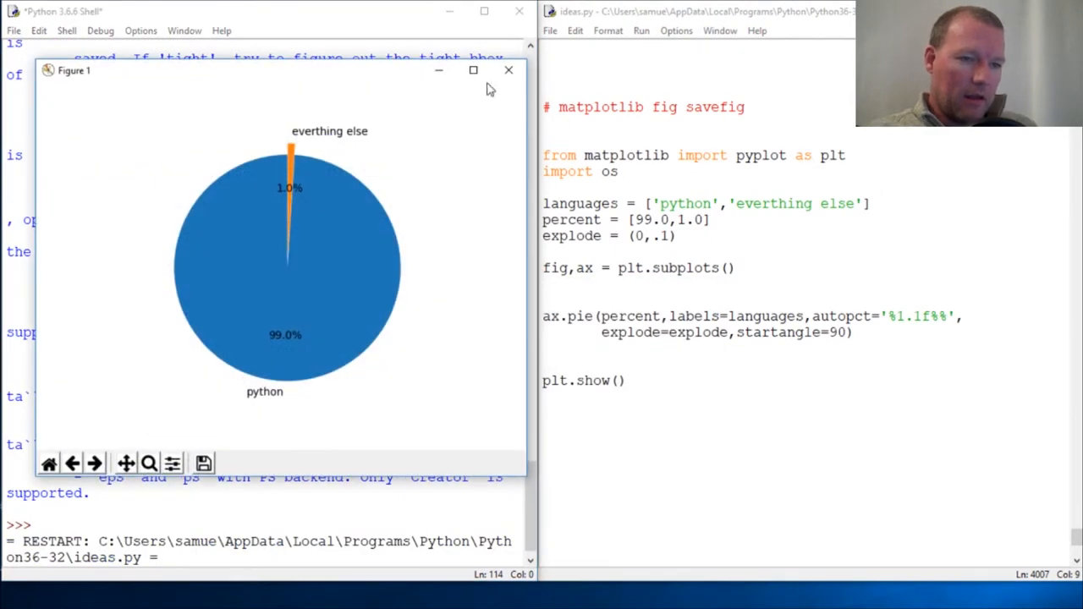
click(508, 71)
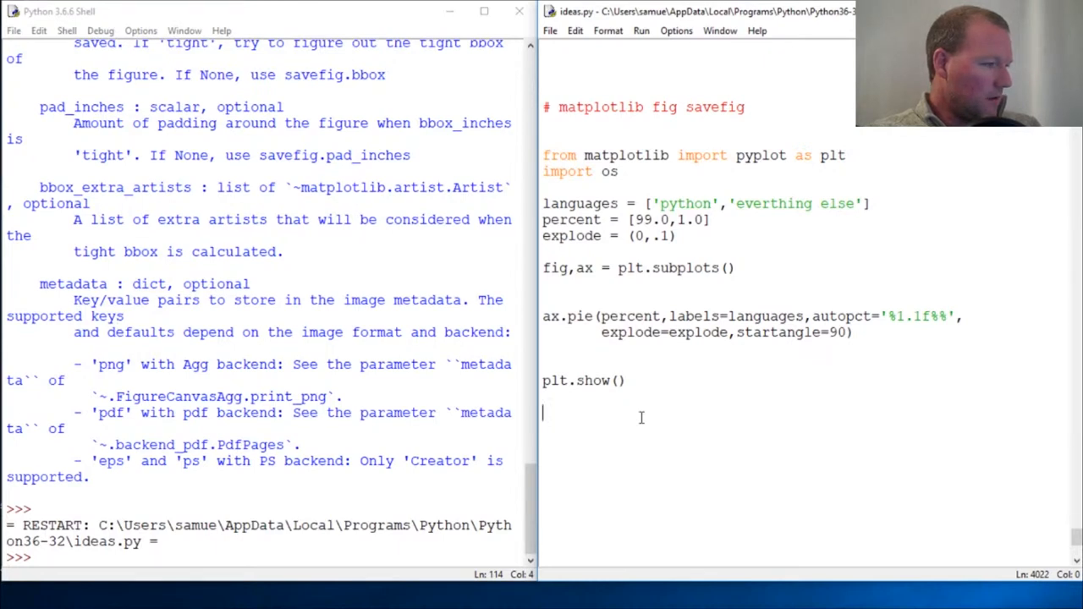
text(os)
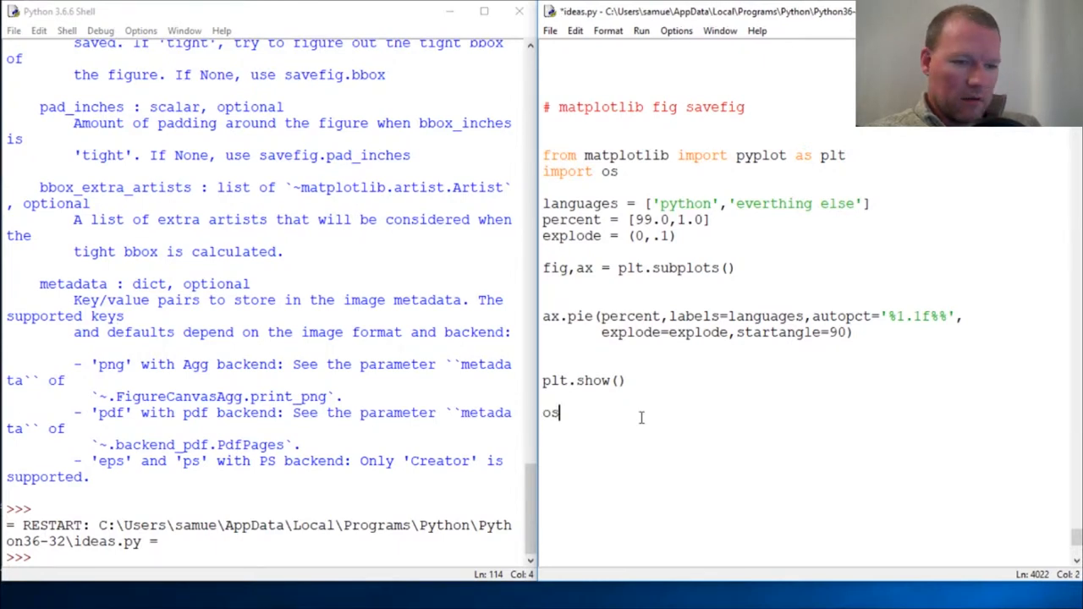
text(.)
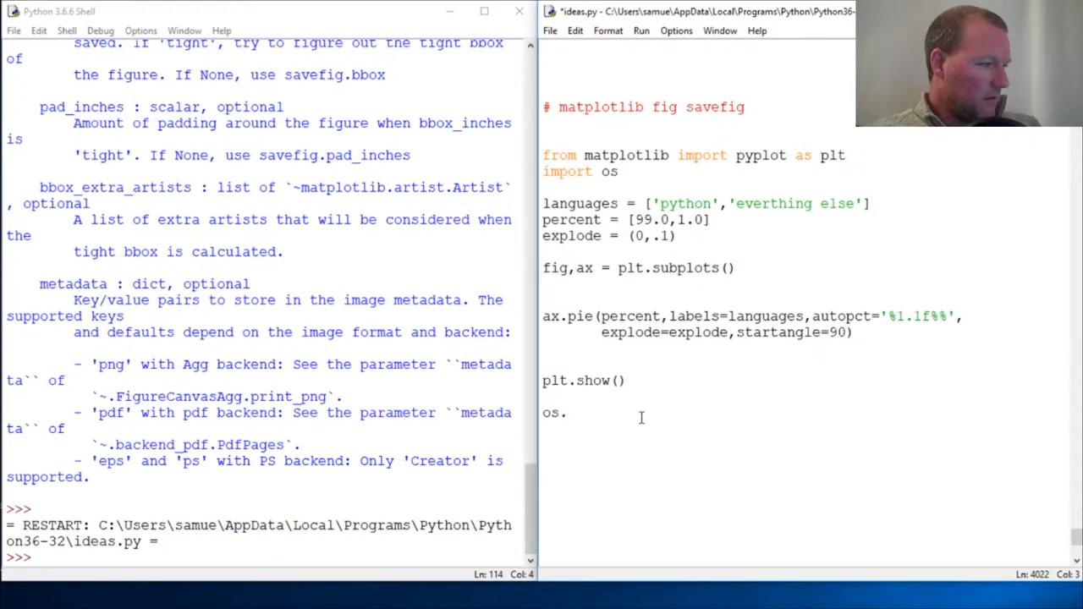
text(.)
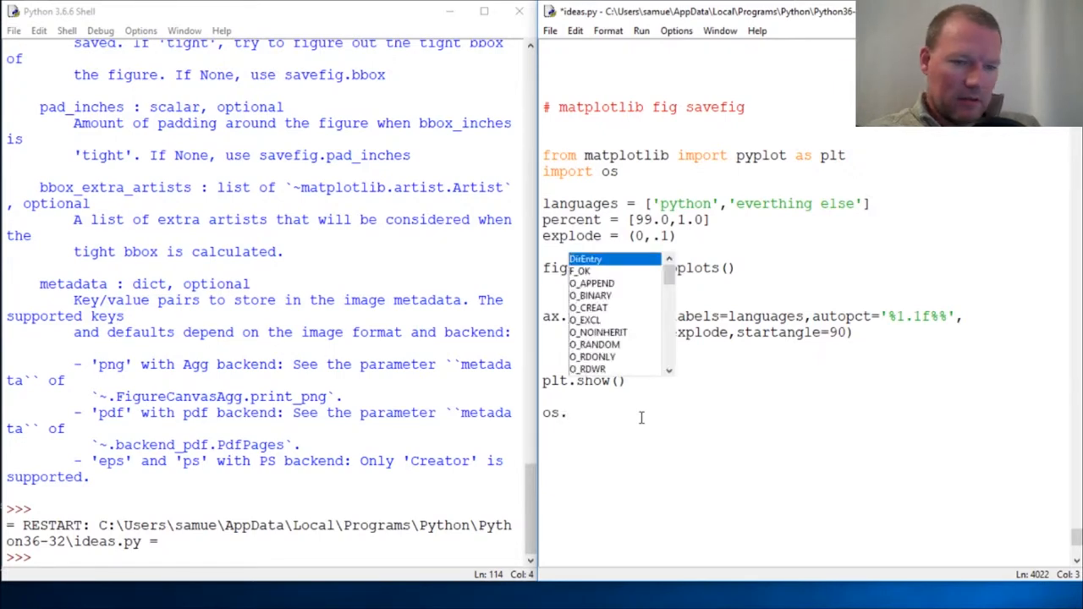
text(g)
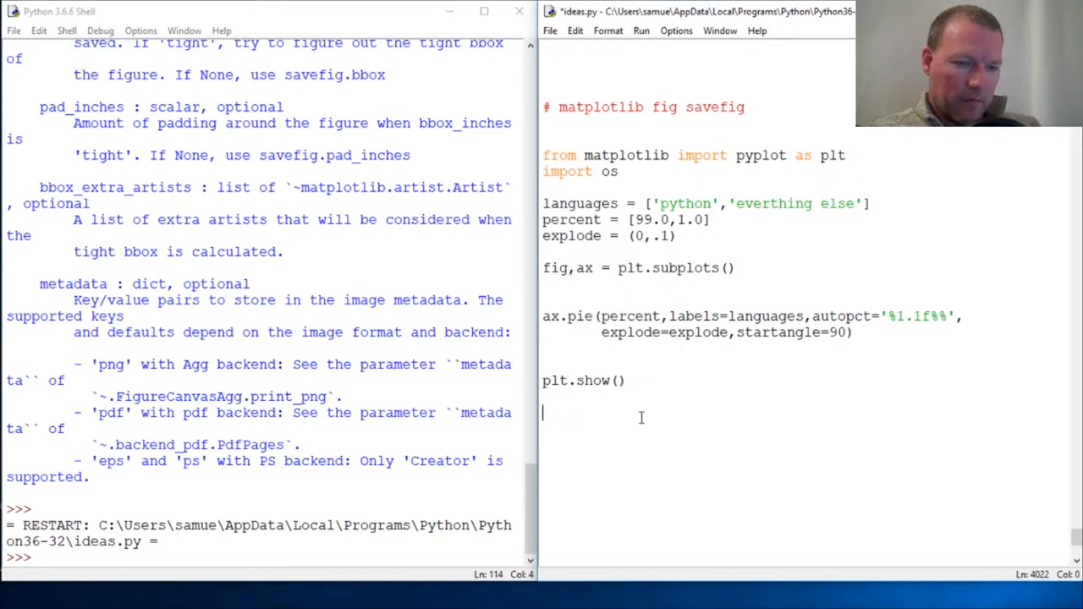
text(current)
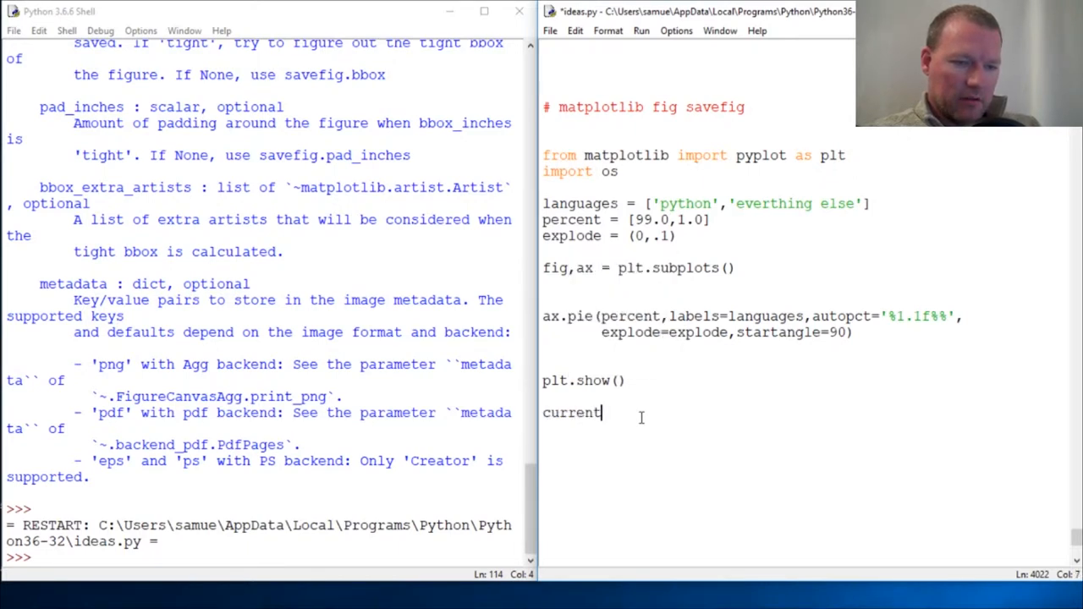
text(= os)
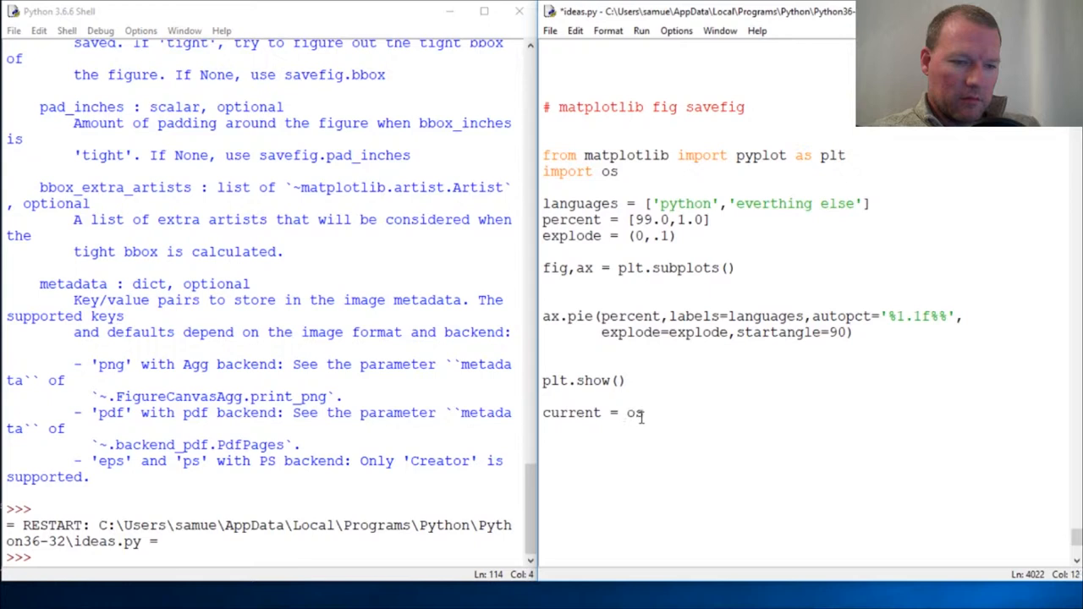
text(.get)
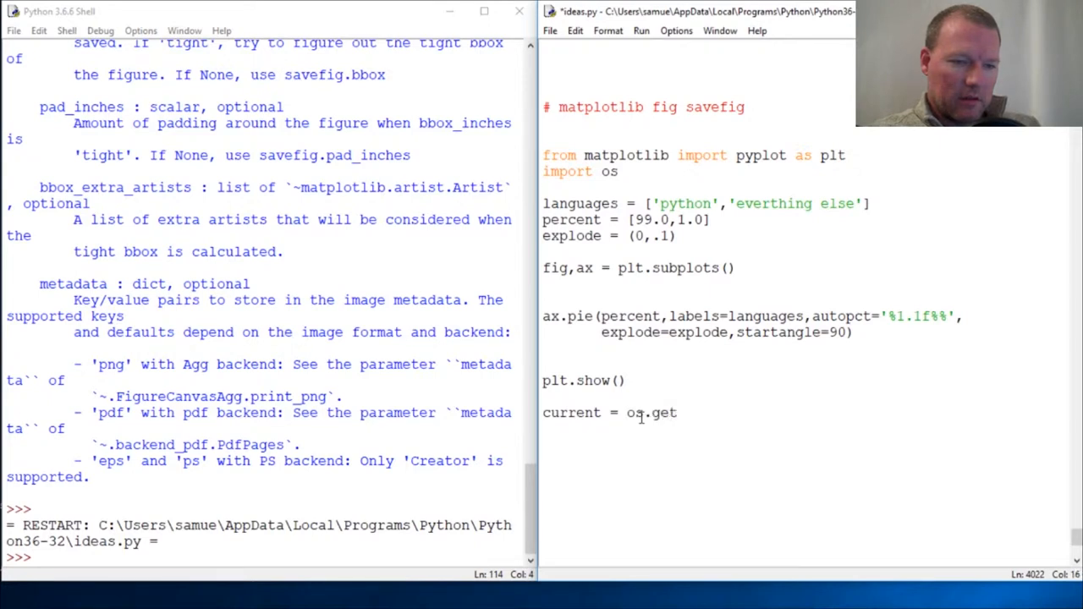
text(d)
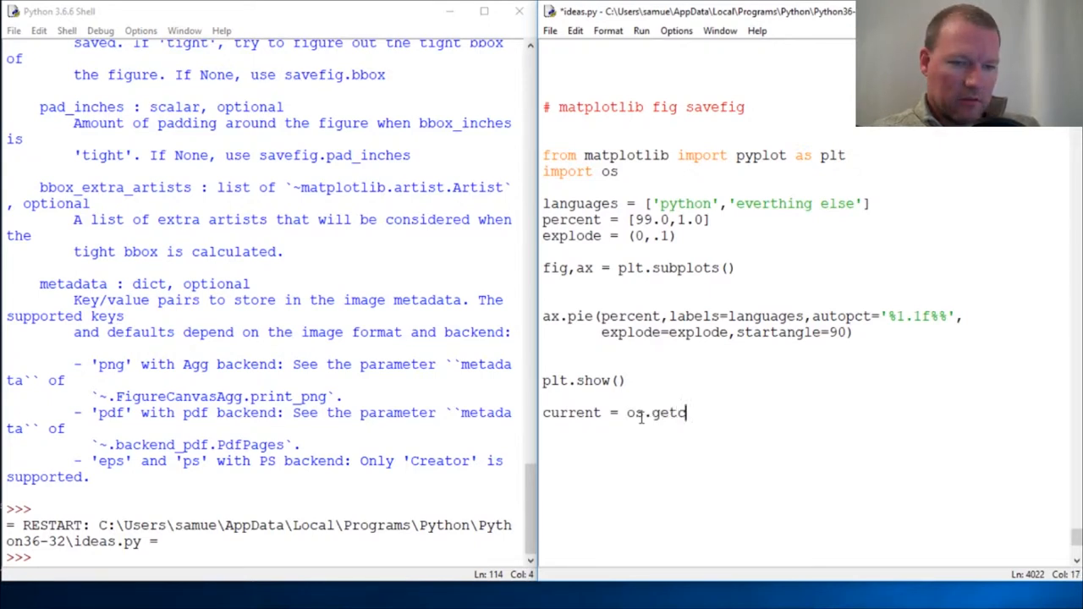
text(wd())
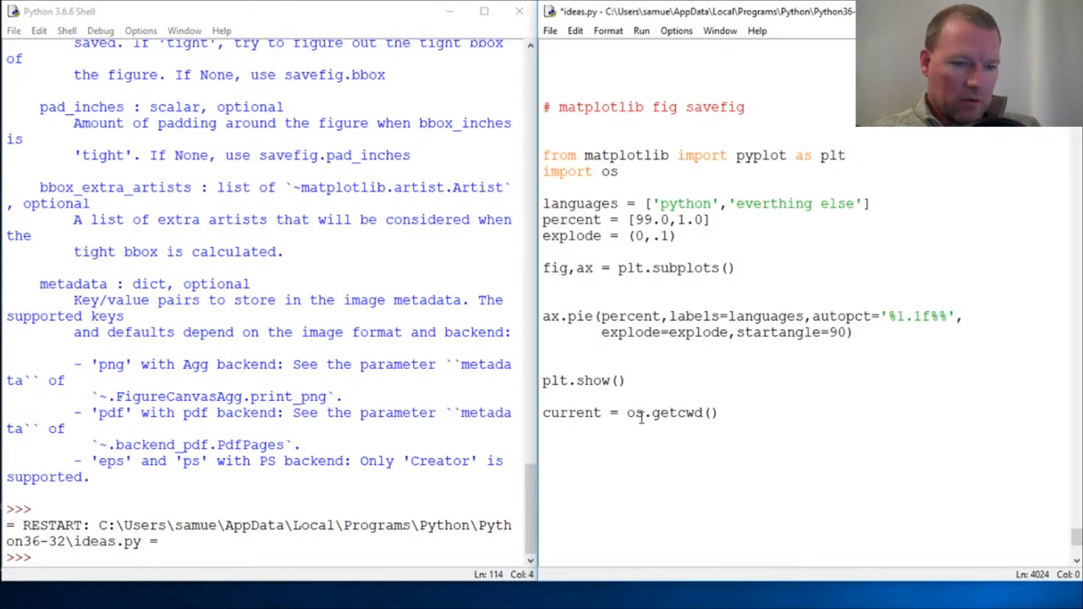
Add fig.savefig(current+'\pie.png') so the chart is saved as pie.png in that folder.
text(fi)
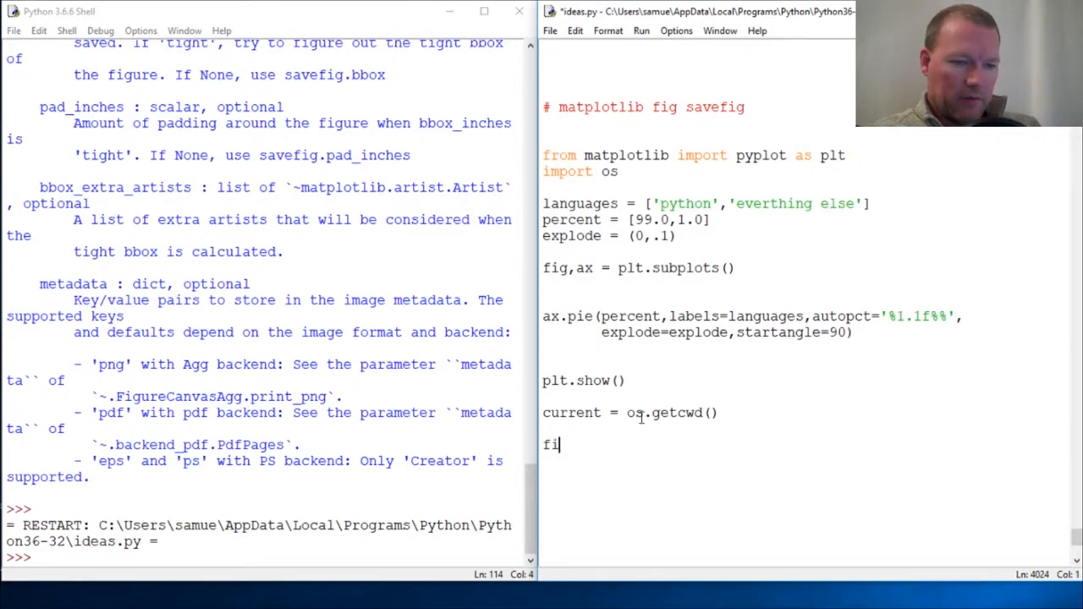
text(g.s)
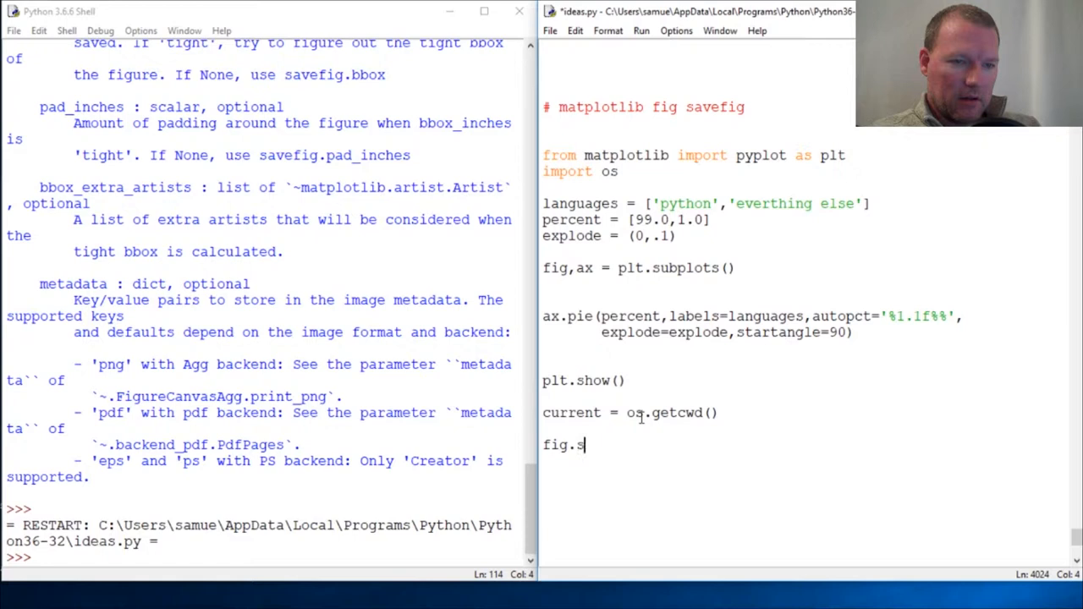
text(avefig)
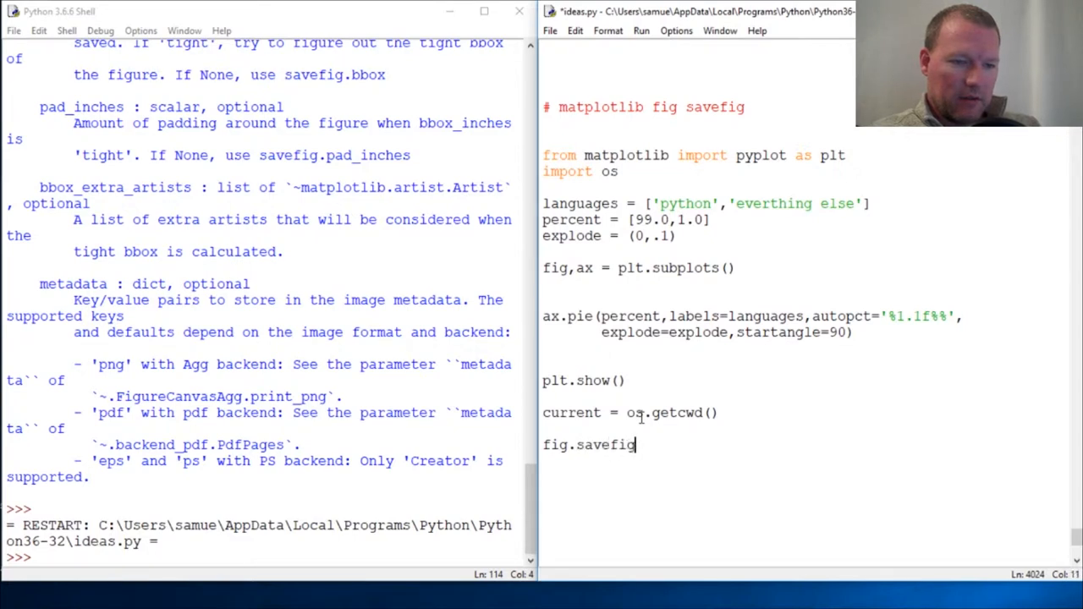
text((c)
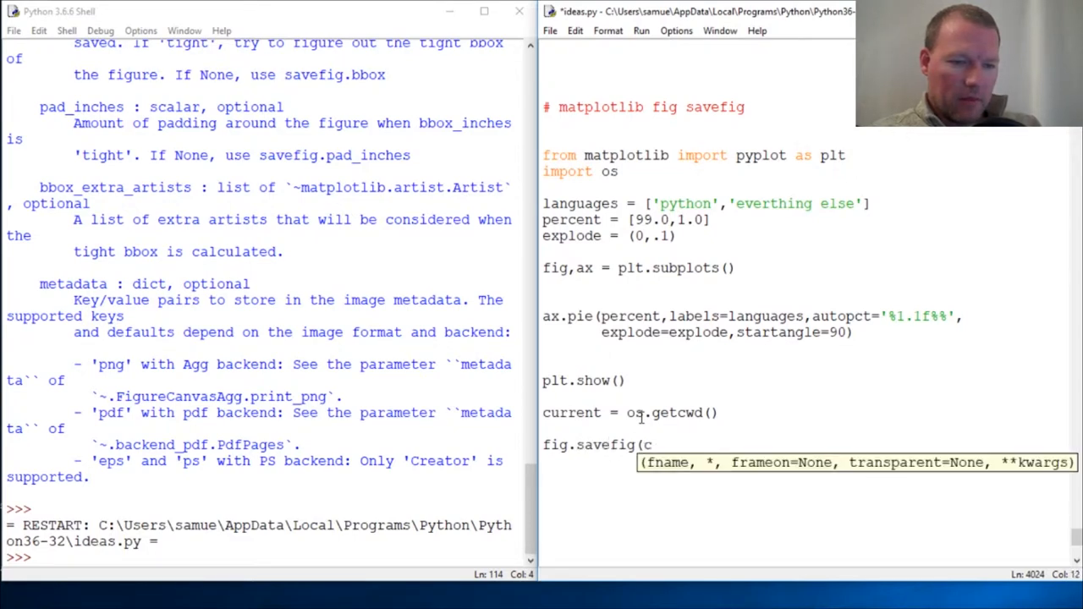
text(urrent)
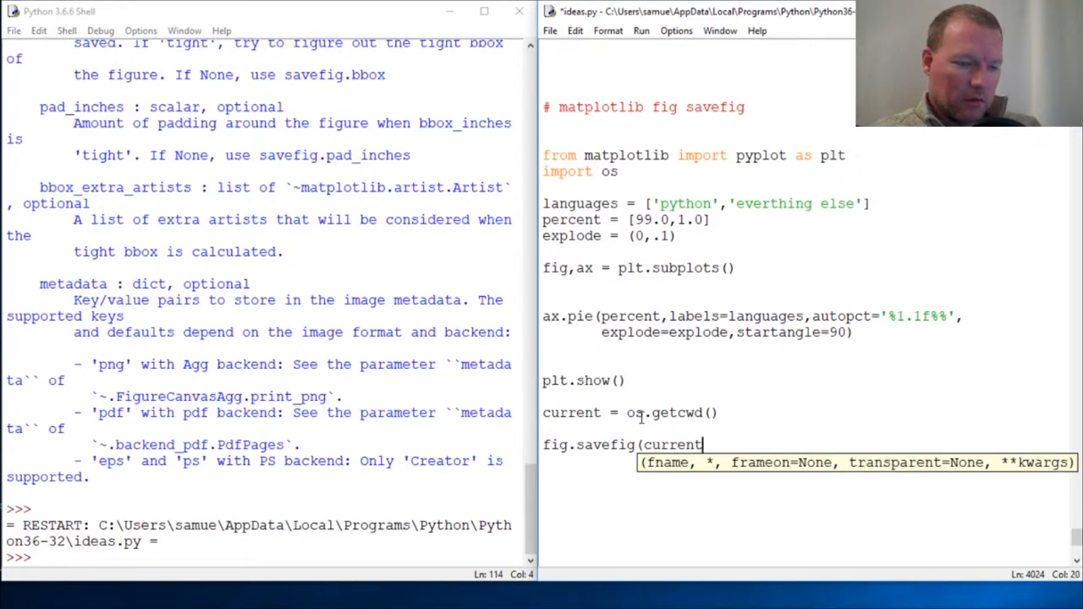
text(+)
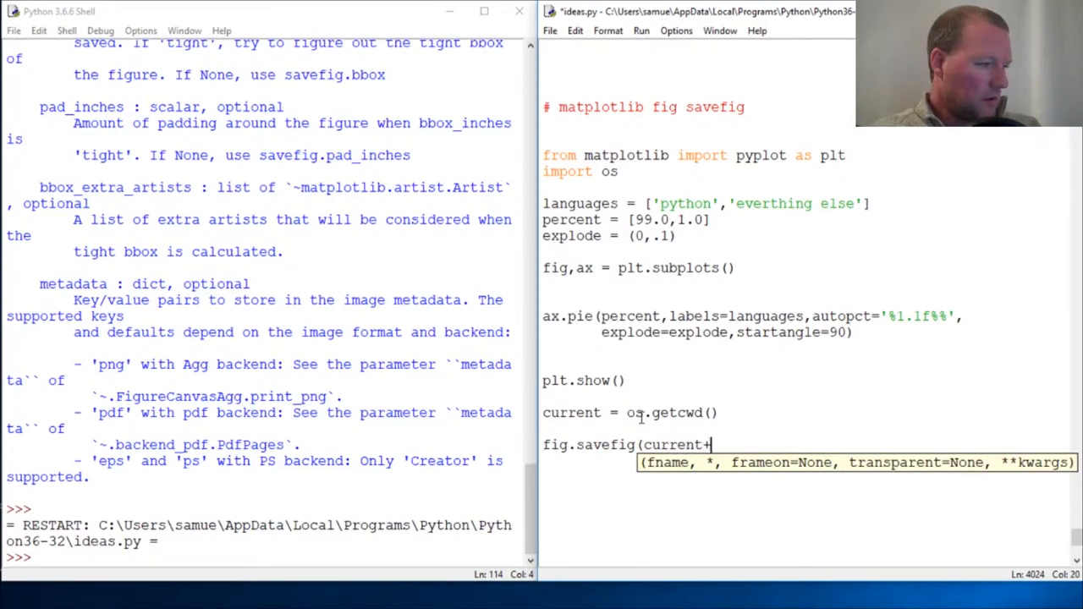
text('\)
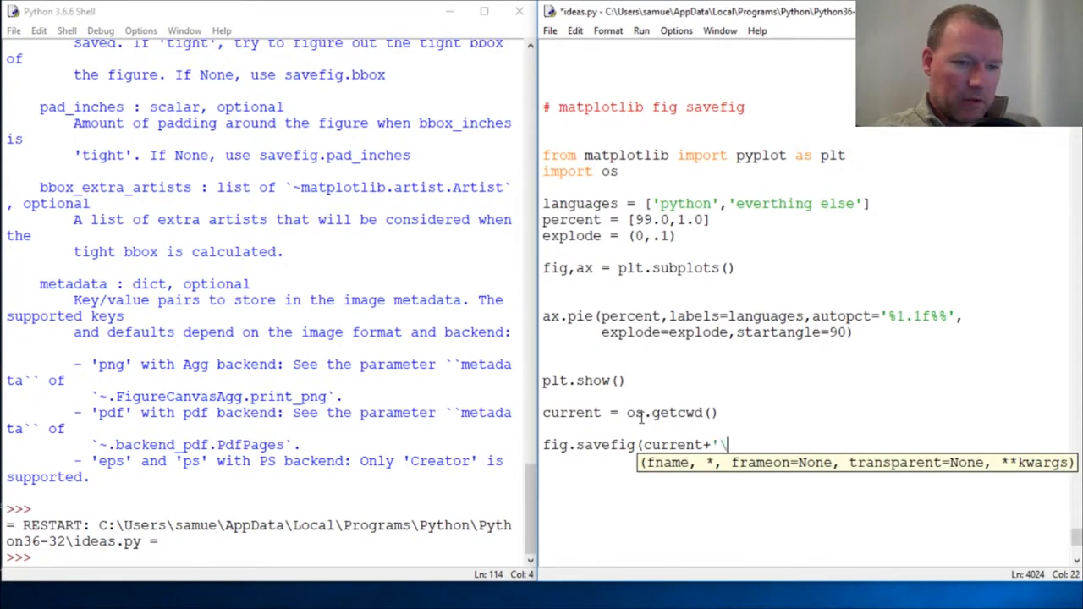
text(pie)
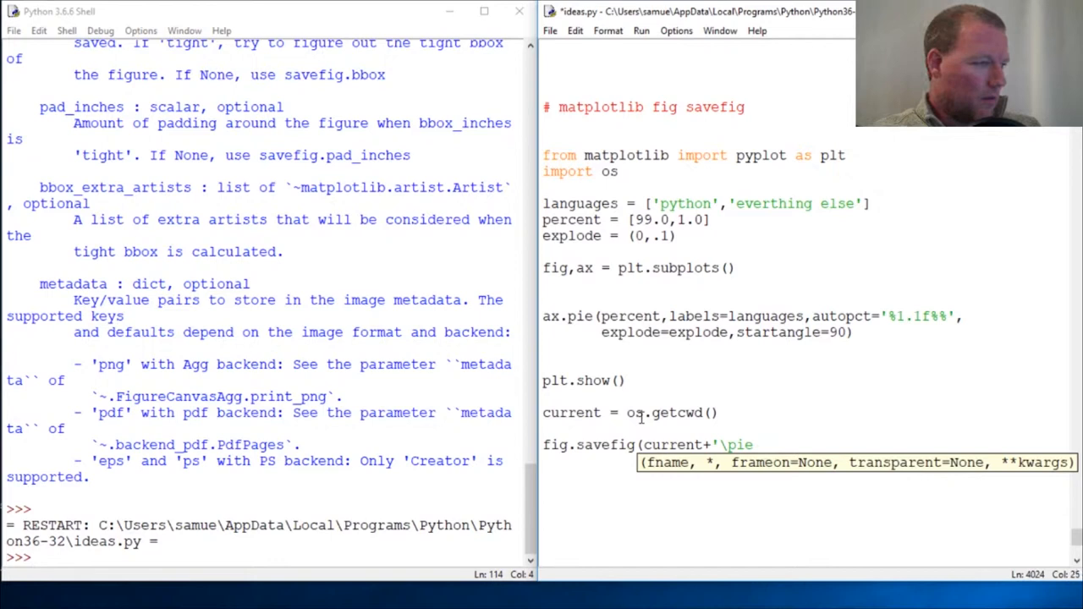
text(.pn)
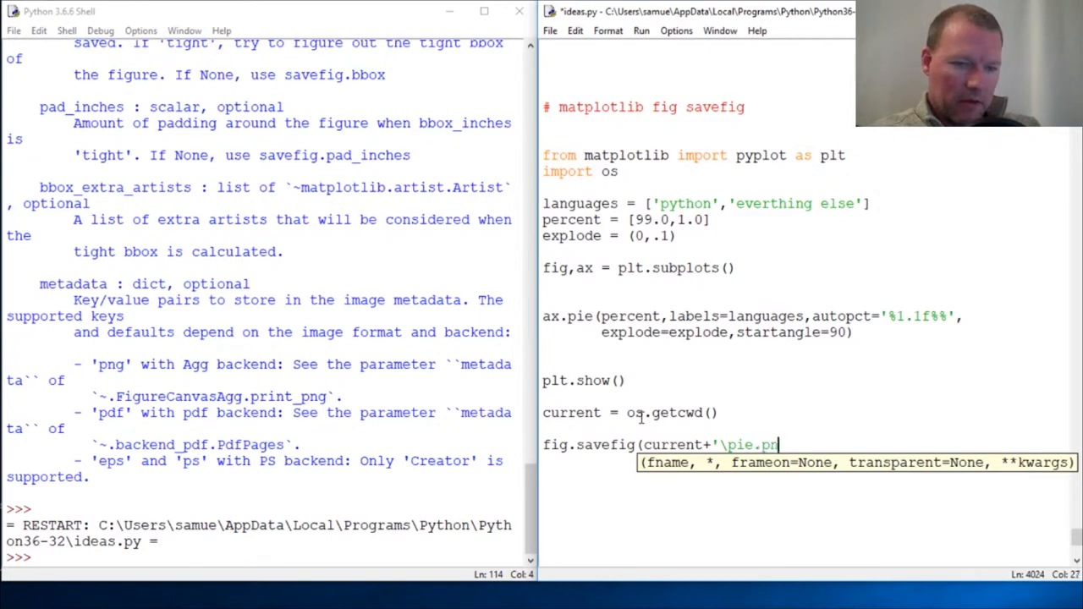
text(ng)
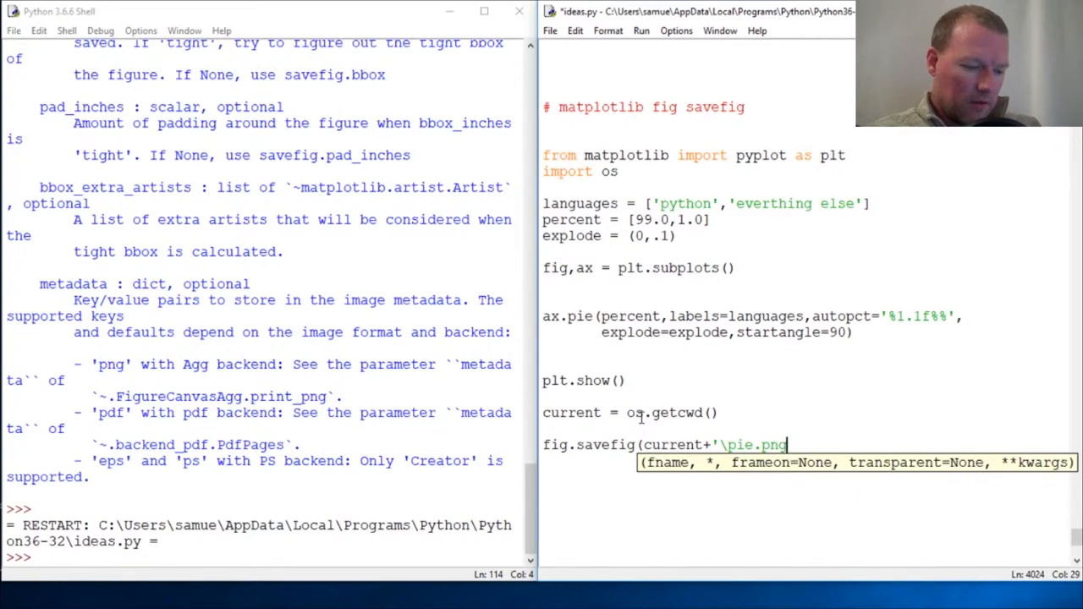
text(')
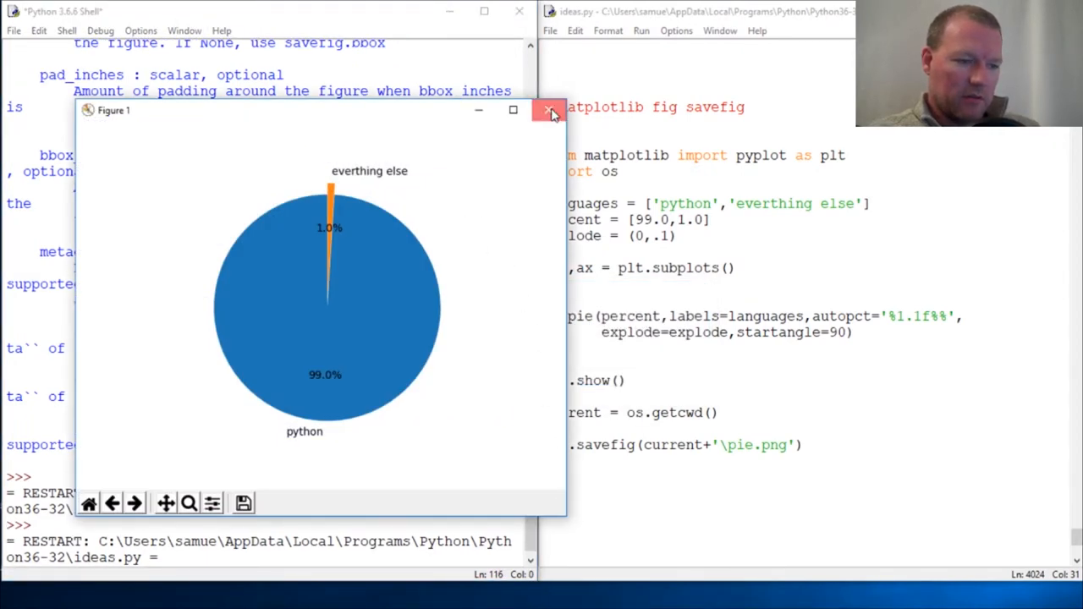
Close the Figure 1 pie chart window produced by the rerun of ideas.py.
click(548, 110)
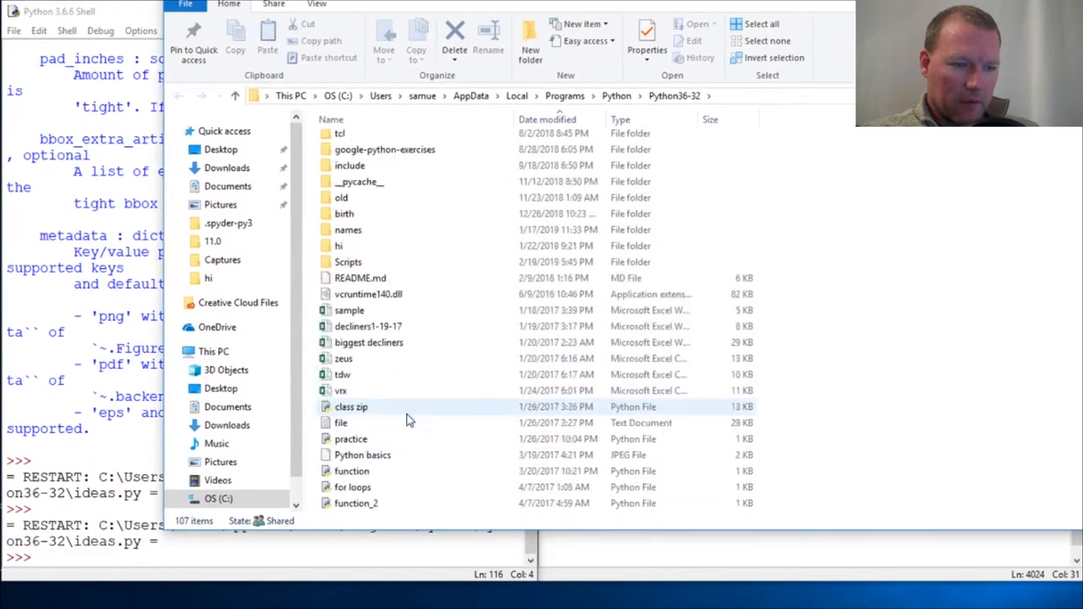
scroll(down, 3)
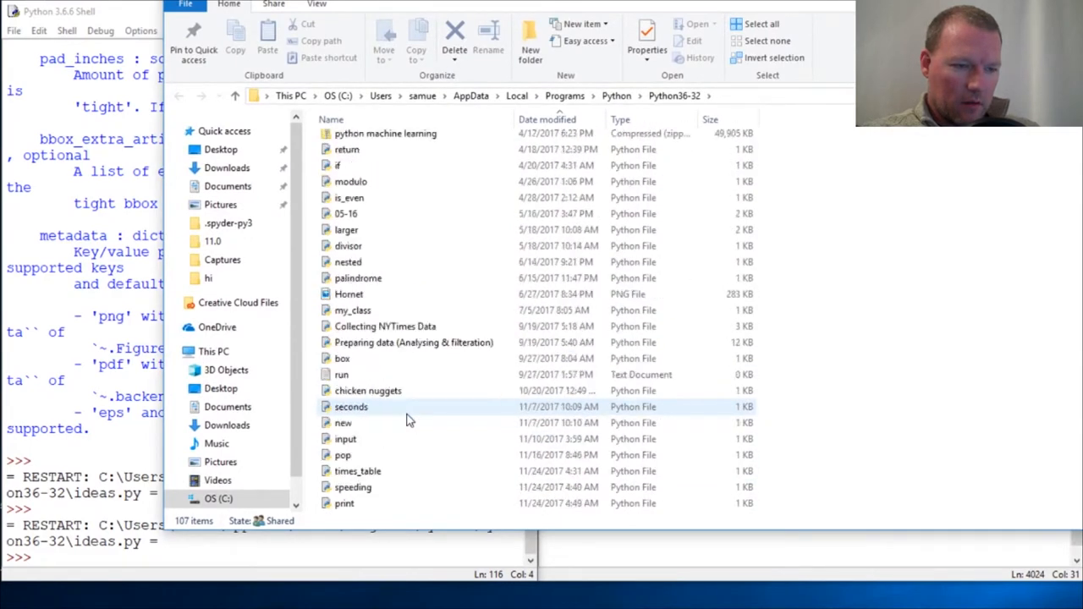
scroll(down, 3)
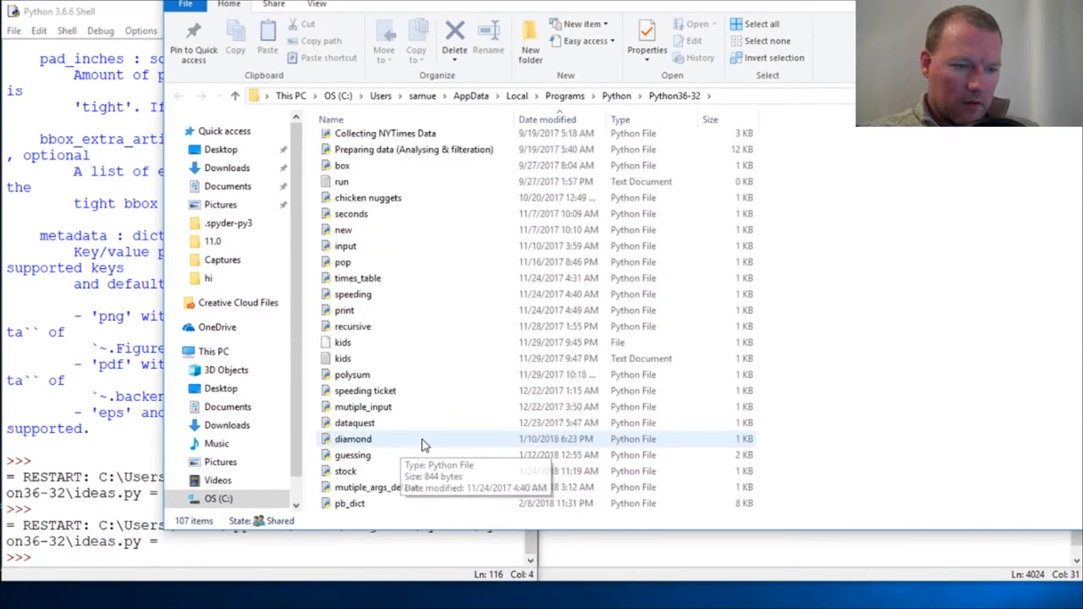
scroll(down, 3)
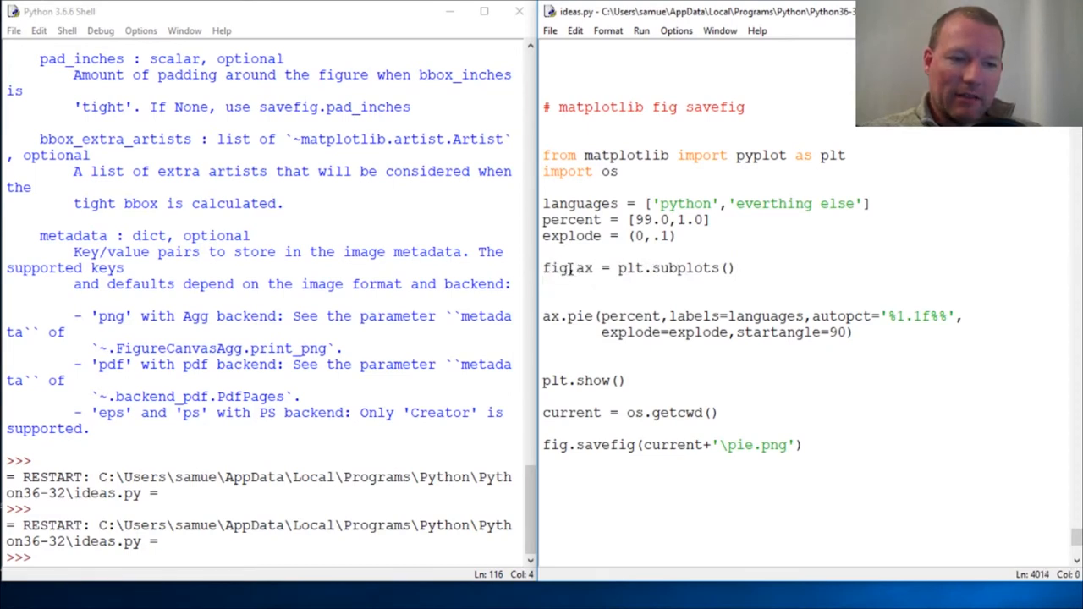
double_click(584, 268)
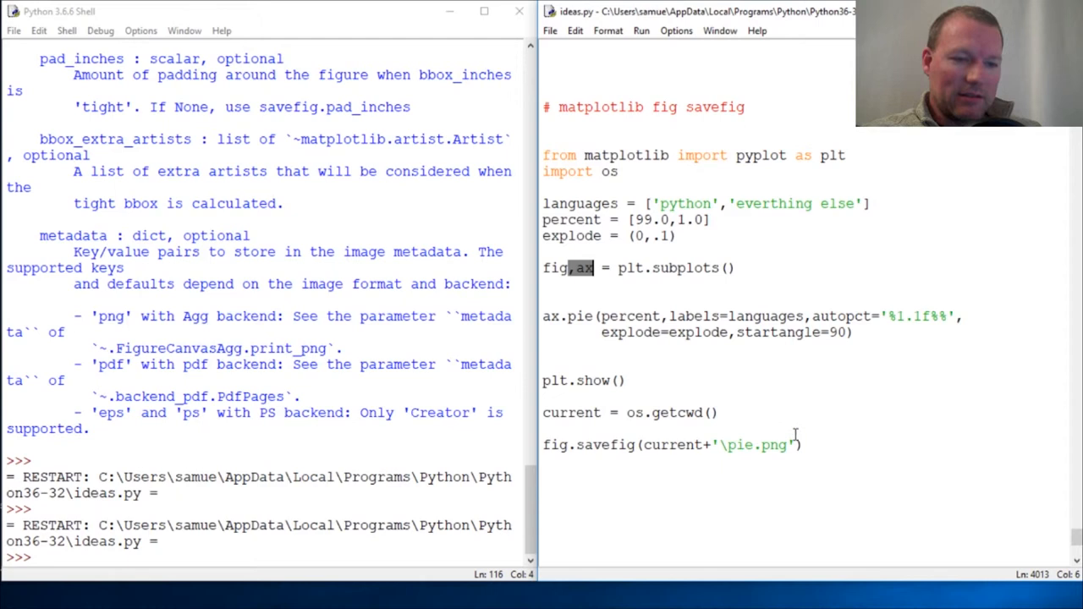
mouse_move(912, 457)
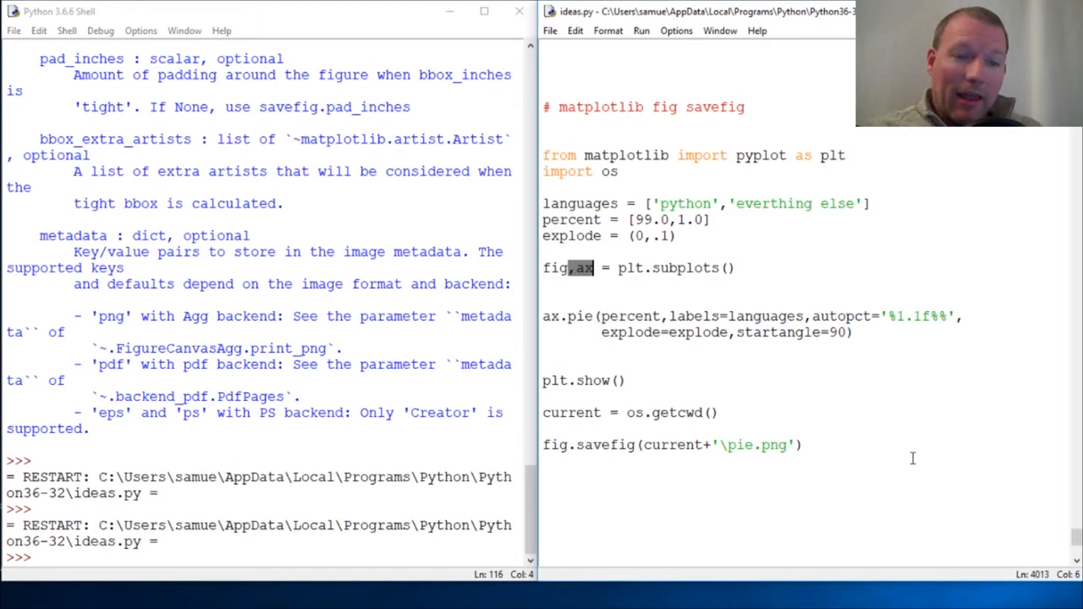
double_click(698, 107)
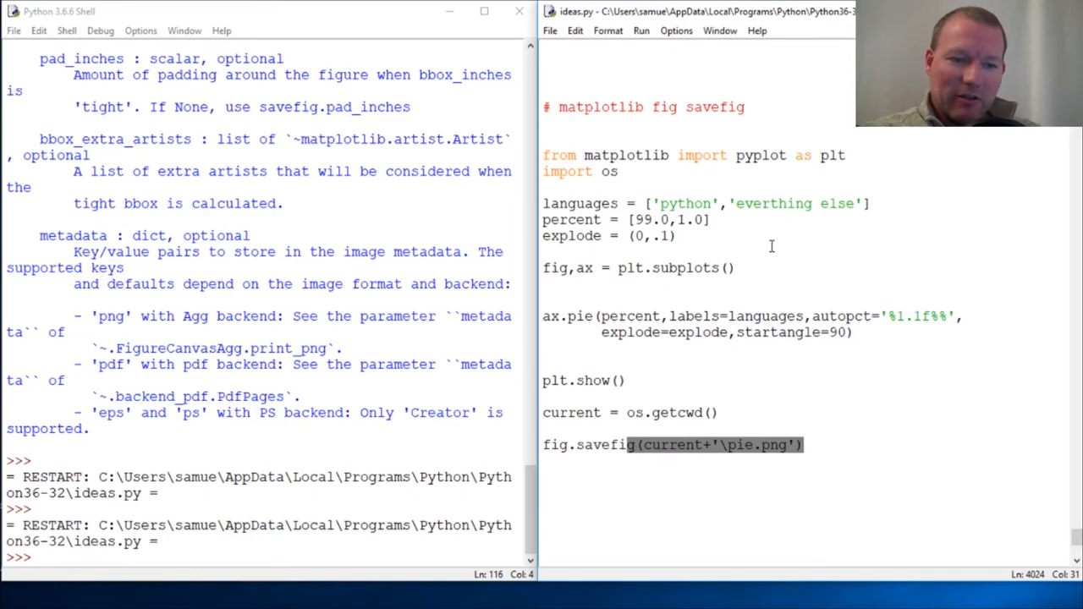
mouse_move(753, 392)
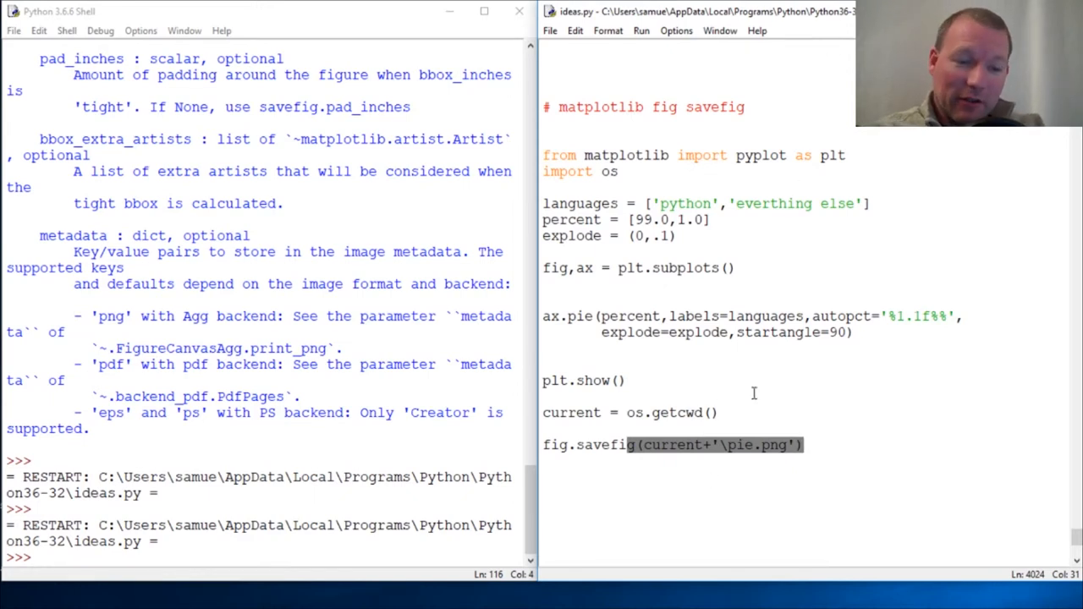